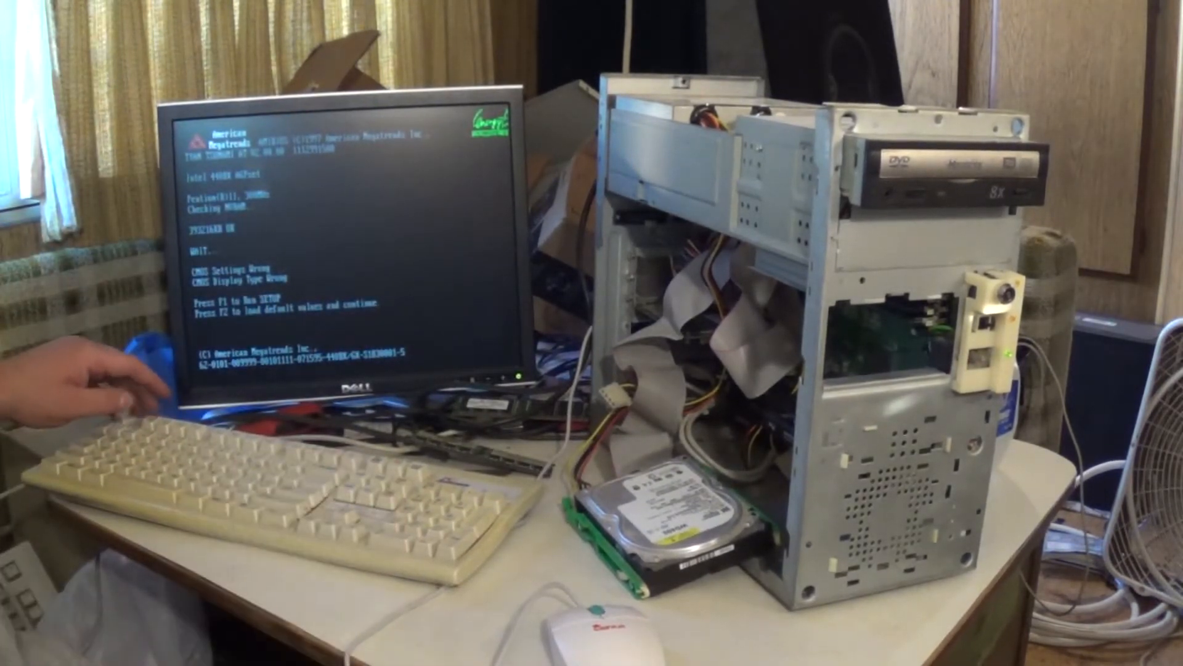
- Enter BIOS setup from the CMOS error and set Floppy Drive A to Not Installed
key(F1)
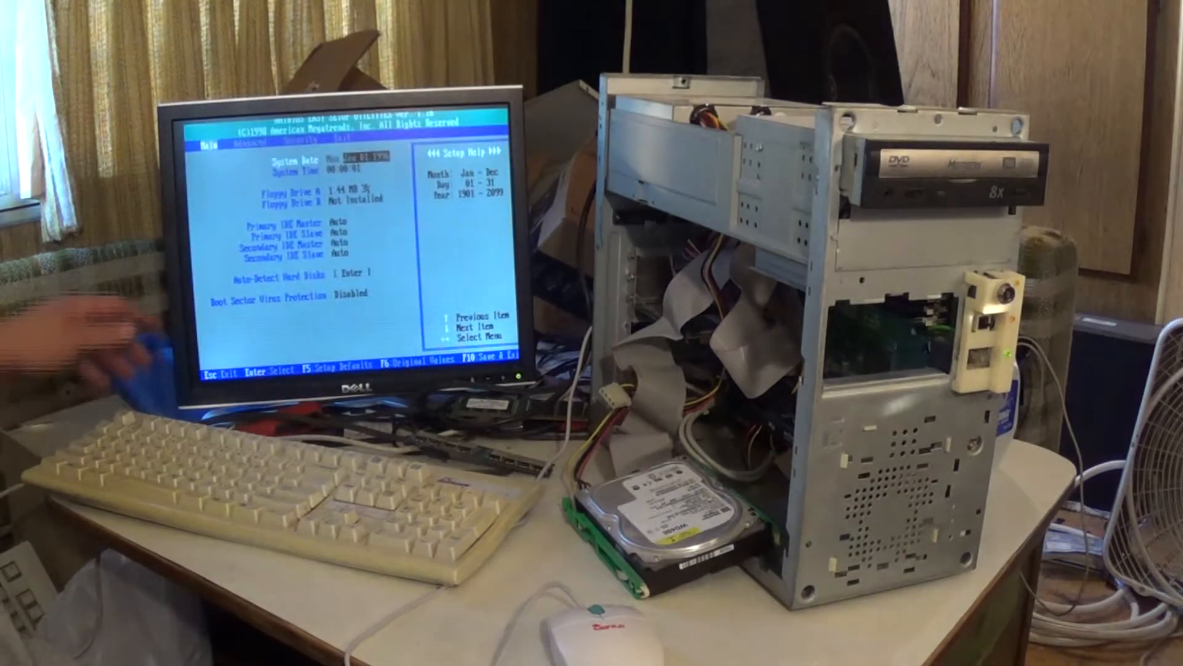
key(enter)
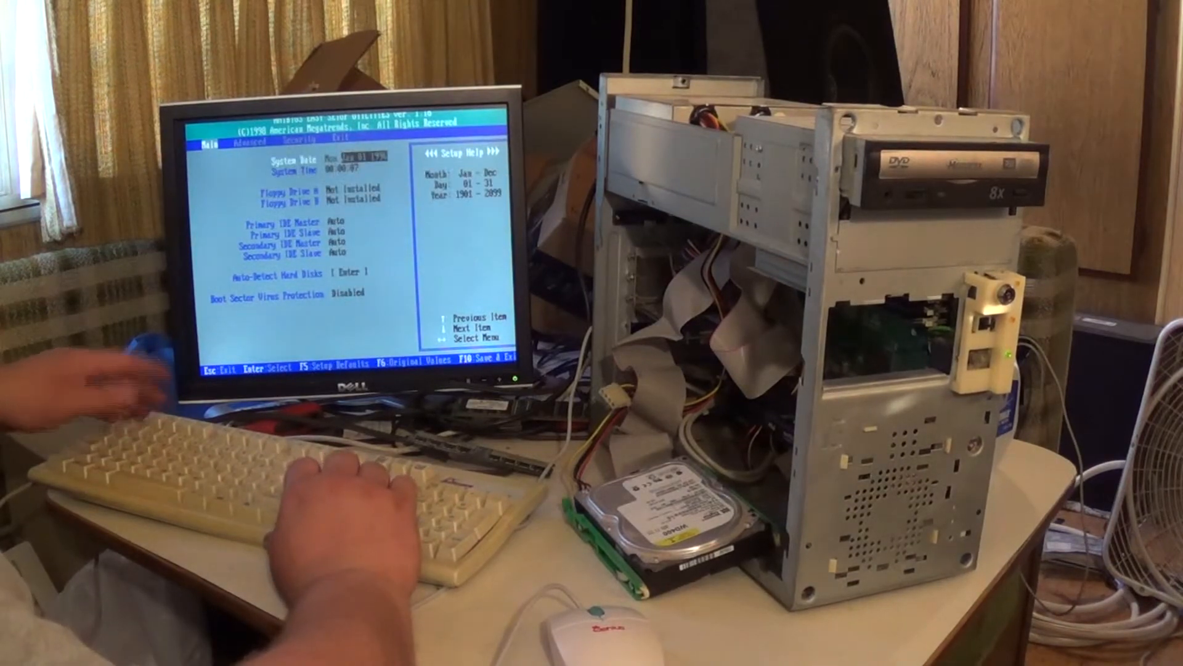
- Set 1st Boot Device to ATAPI CDROM in Advanced CMOS Setup and request Exit Saving Changes
key(right)
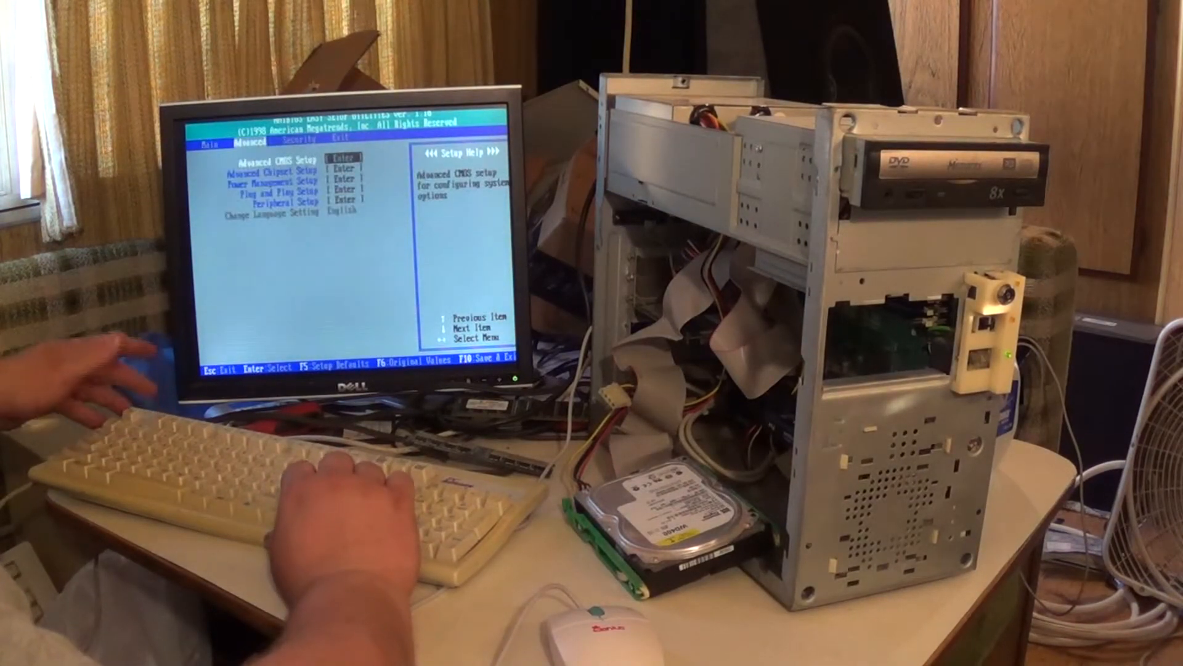
key(Enter)
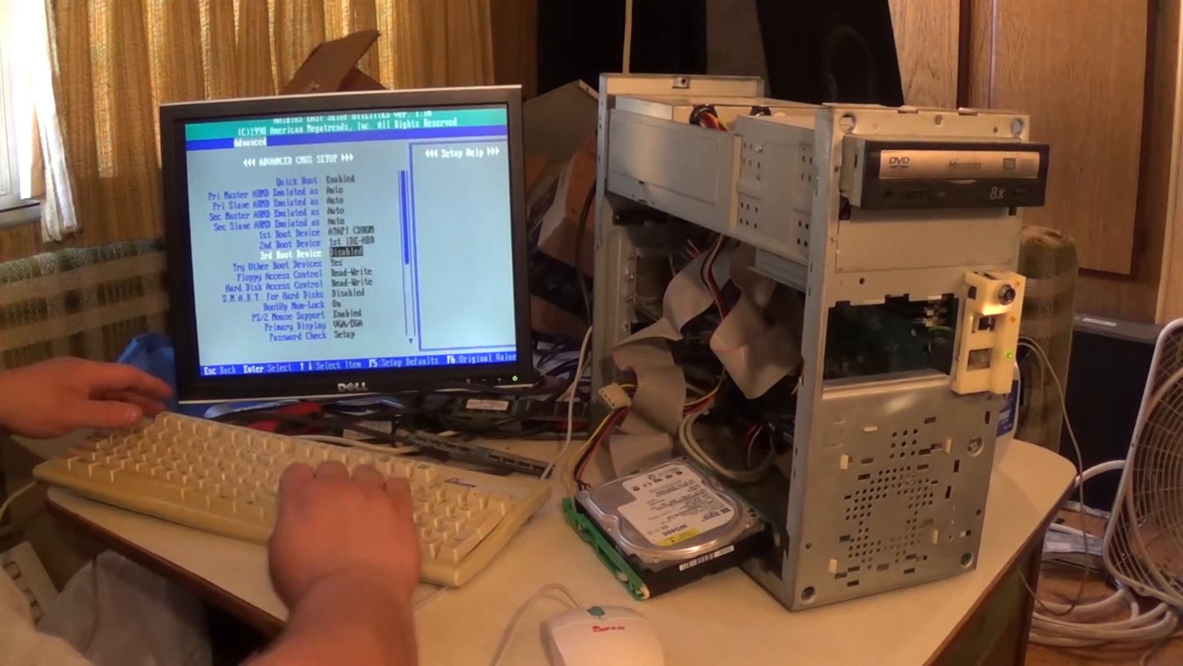
key(up)
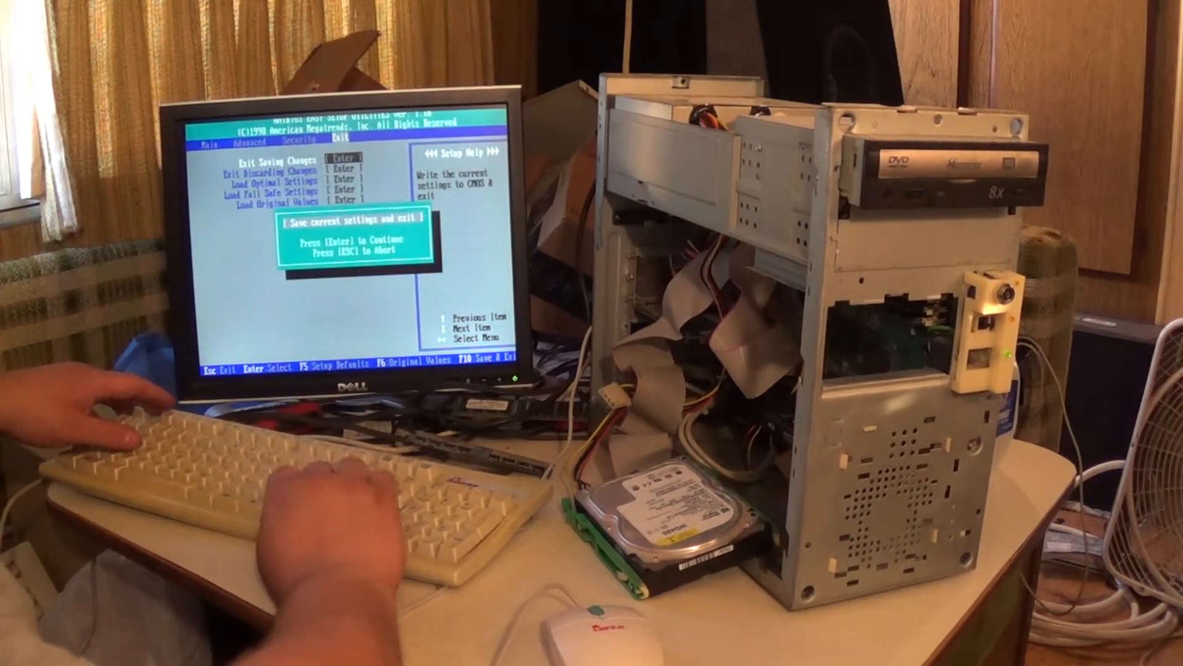
- Confirm the save-and-exit dialog so CMOS is written and the PC reboots
key(enter)
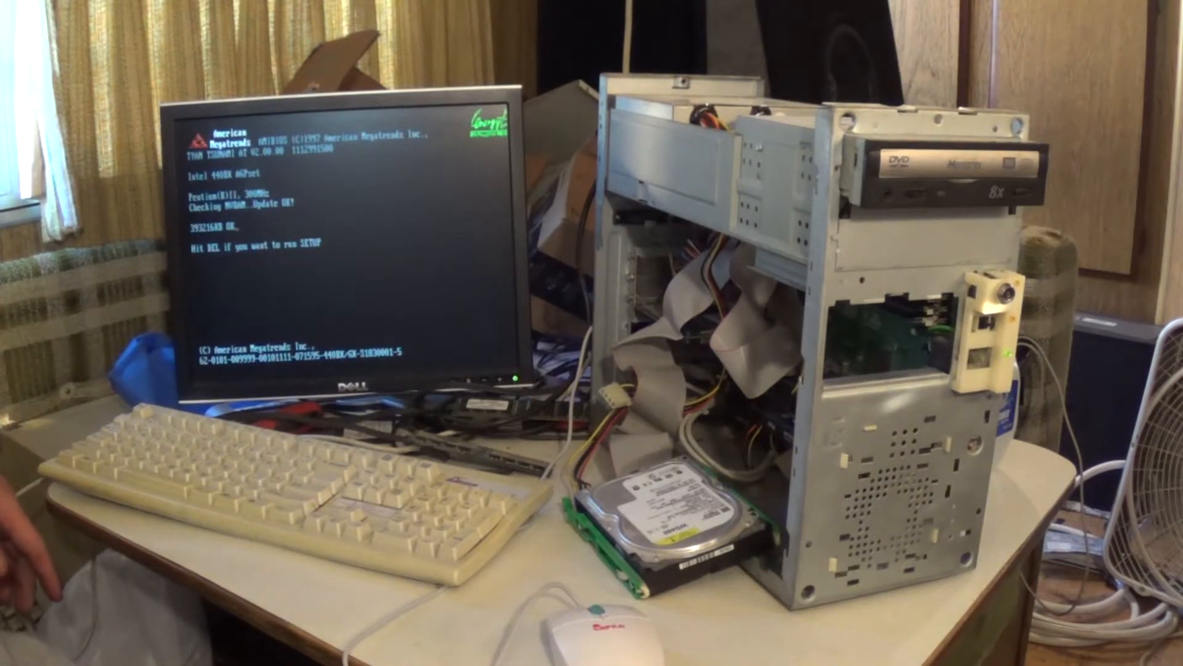